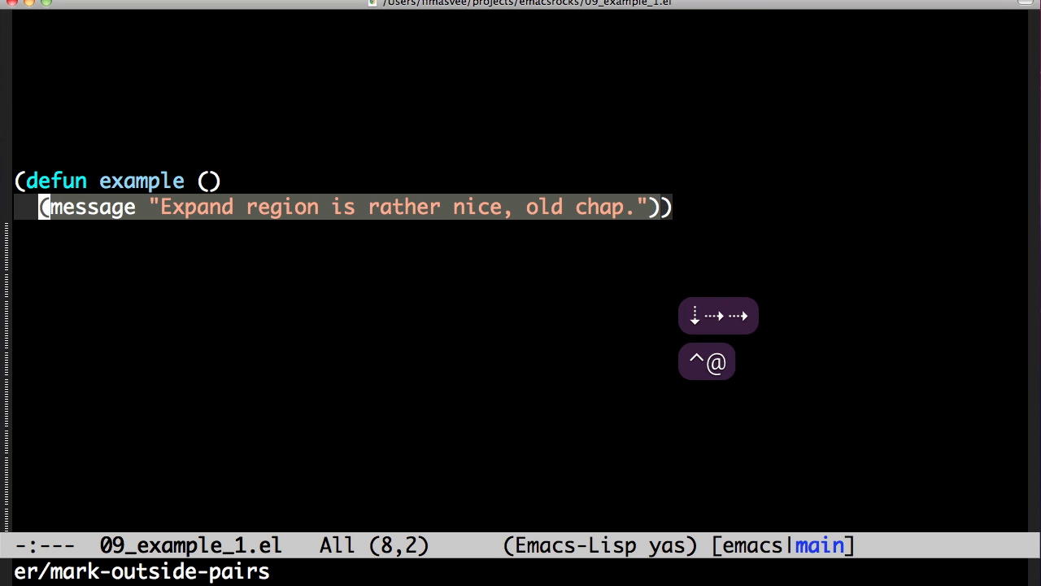
# - Grow the selection to the enclosing (message ...) form in the Lisp example
pyautogui.press('C-g')
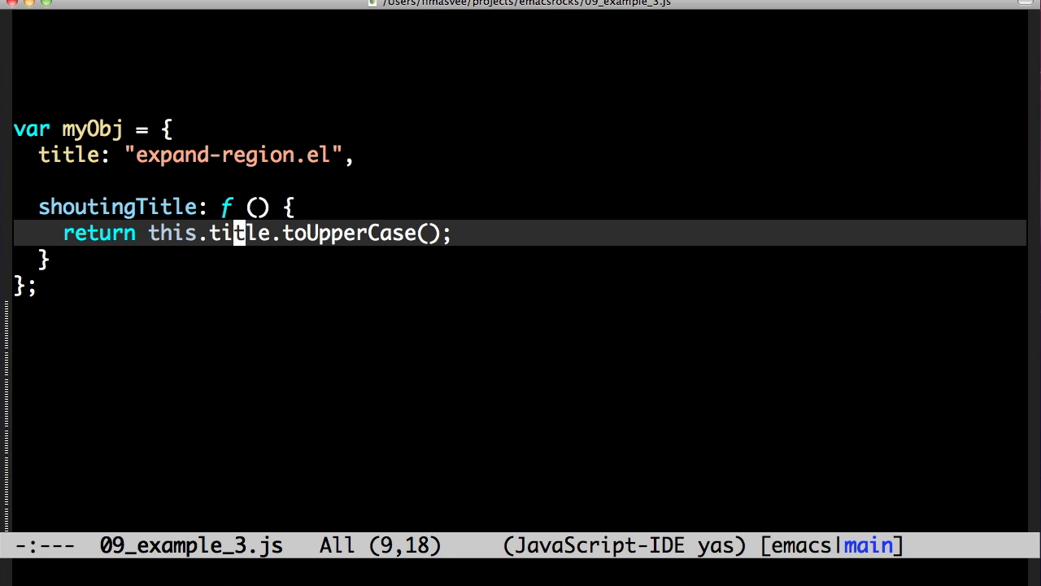
# - Expand the region from title outward until the whole title: "expand-region.el" property is marked
pyautogui.press('C-@')
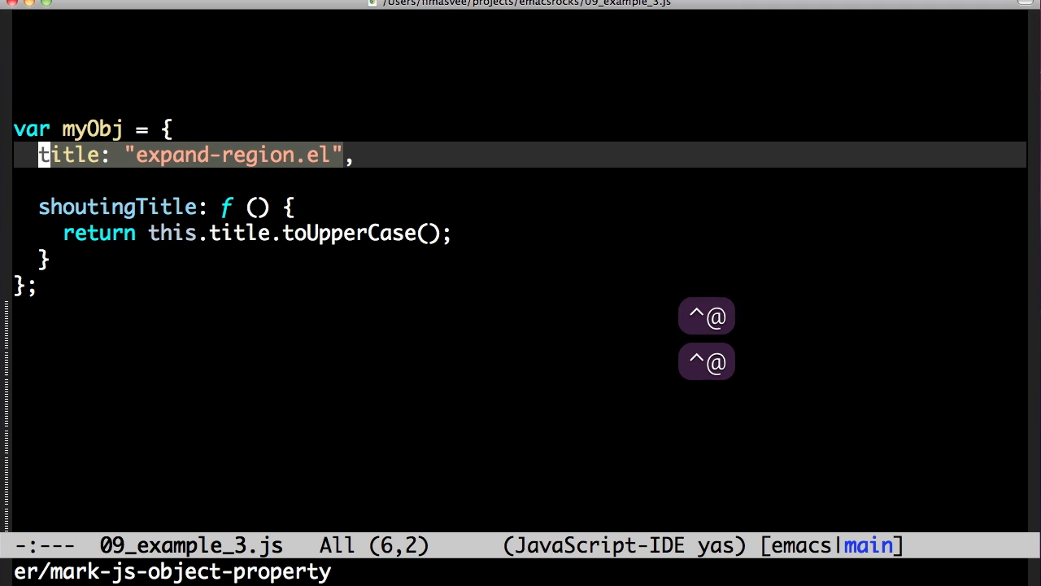
pyautogui.press('C-@')
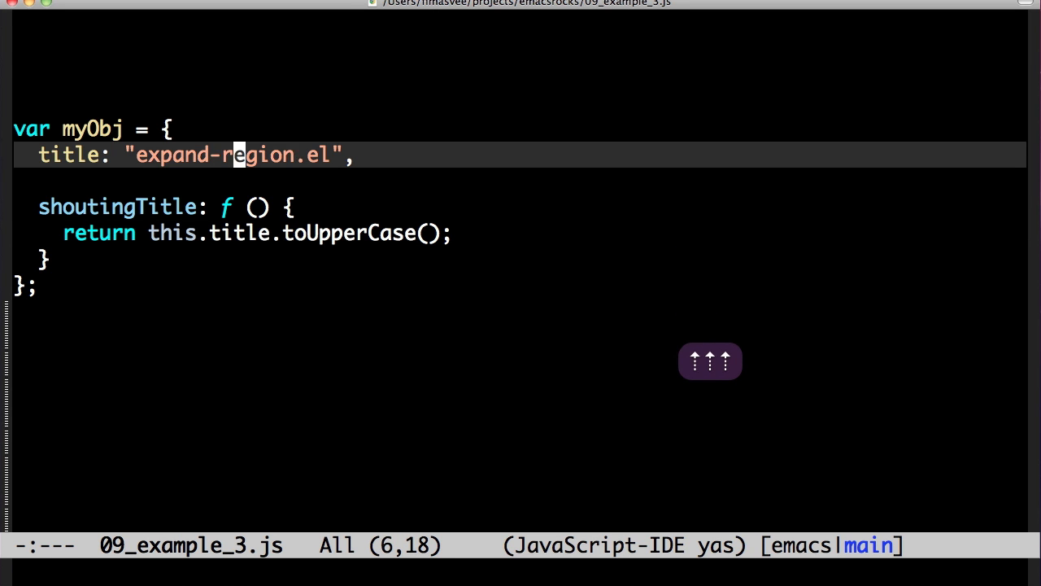
# - Replace the marked expand-region.el string contents with 'replacemen'
pyautogui.write('replacemen')
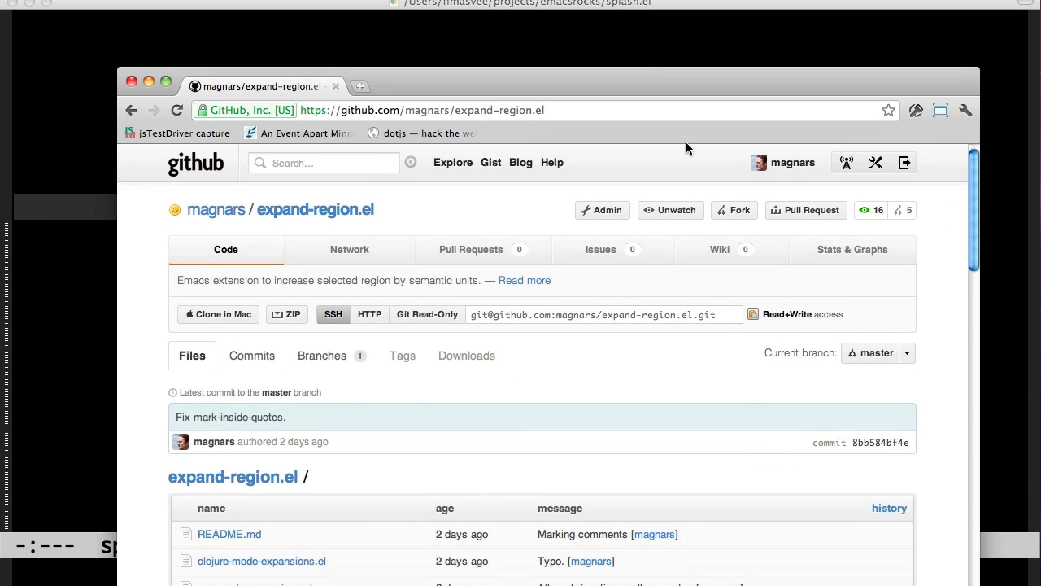
# - Select the repository address, then scroll down to the README's Contributors and License sections
pyautogui.click(423, 110)
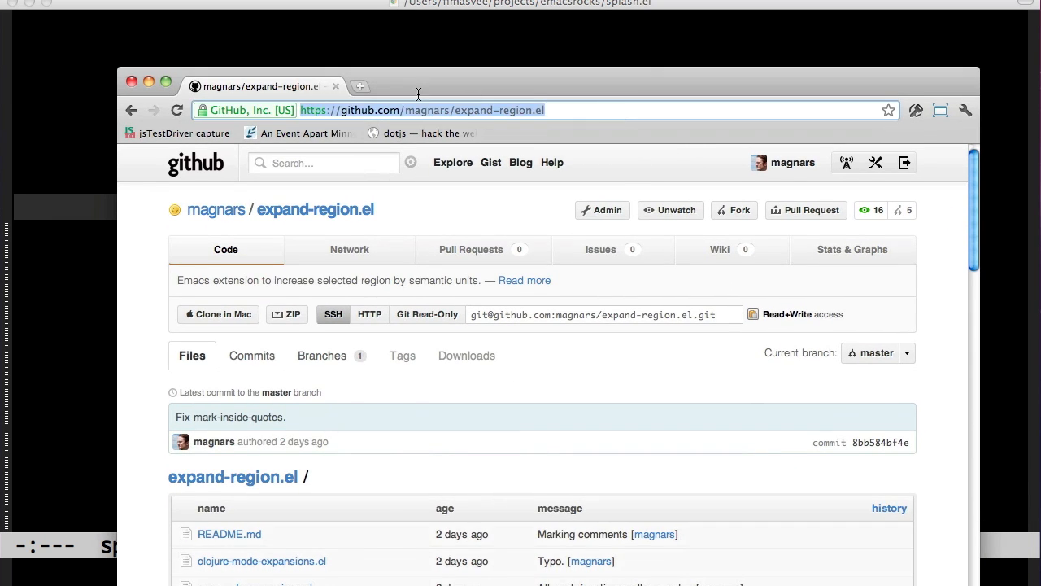
pyautogui.scroll(-3)
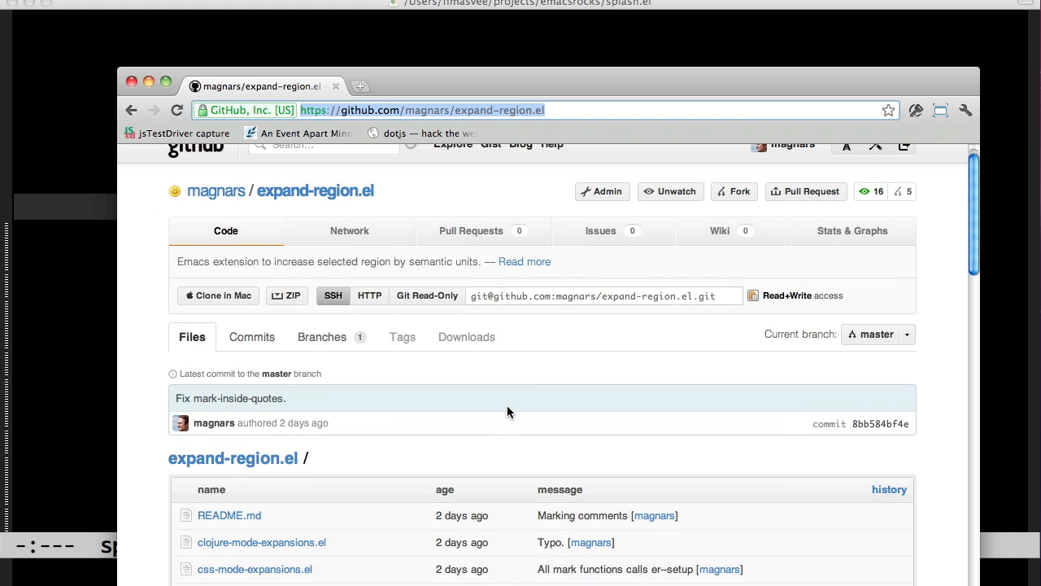
pyautogui.scroll(-3)
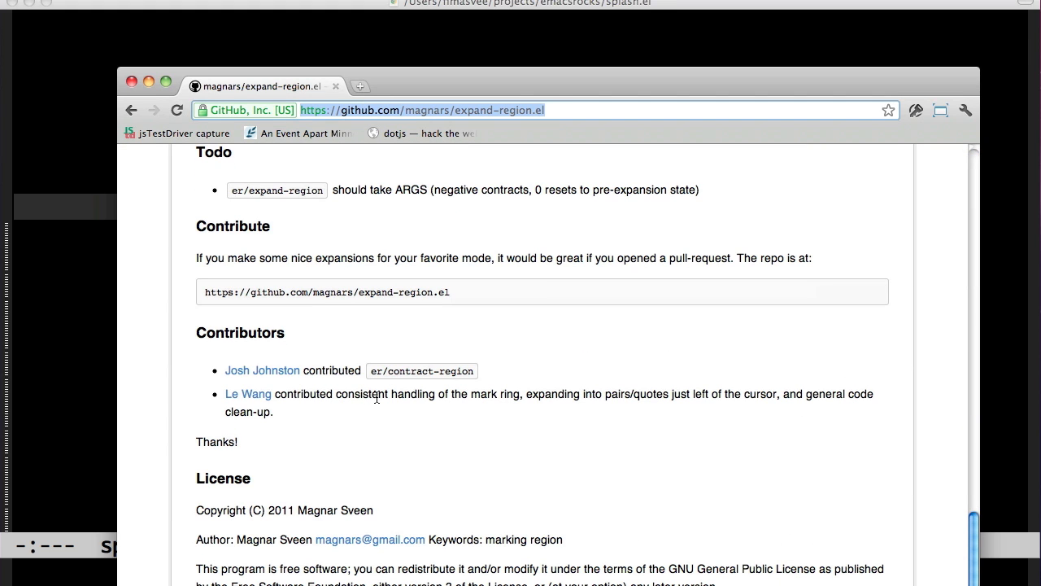